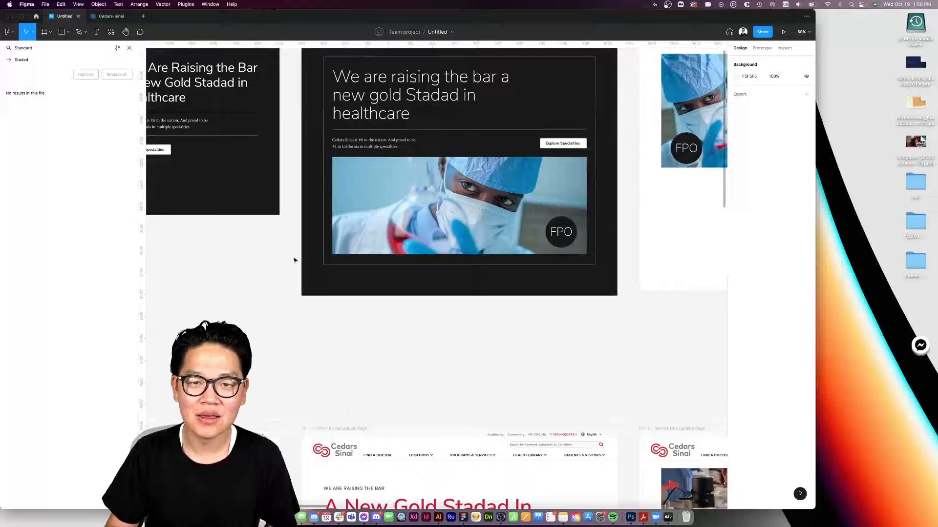
- Scroll down through the Service Line Landing Page frames in the Layers panel
{"action": "scroll", "scroll_direction": "down", "scroll_amount": 3}
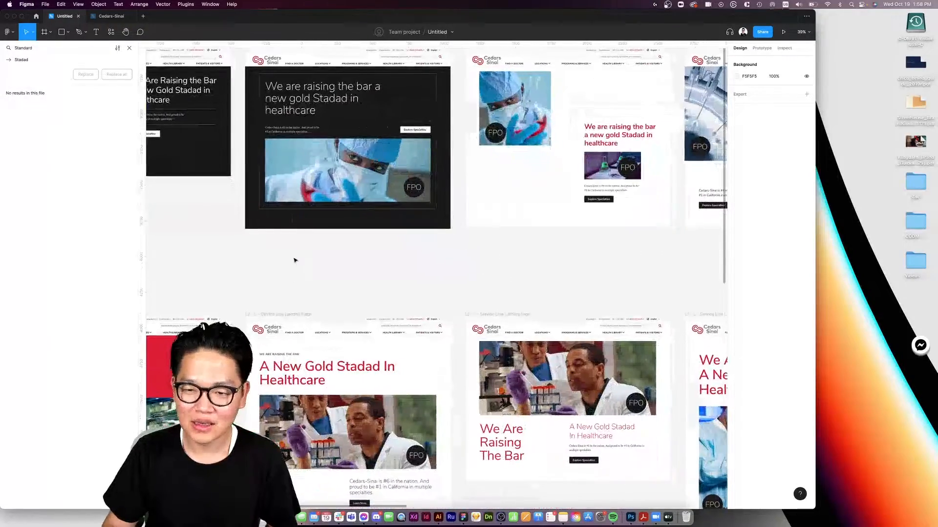
{"action": "scroll", "scroll_direction": "down", "scroll_amount": 3}
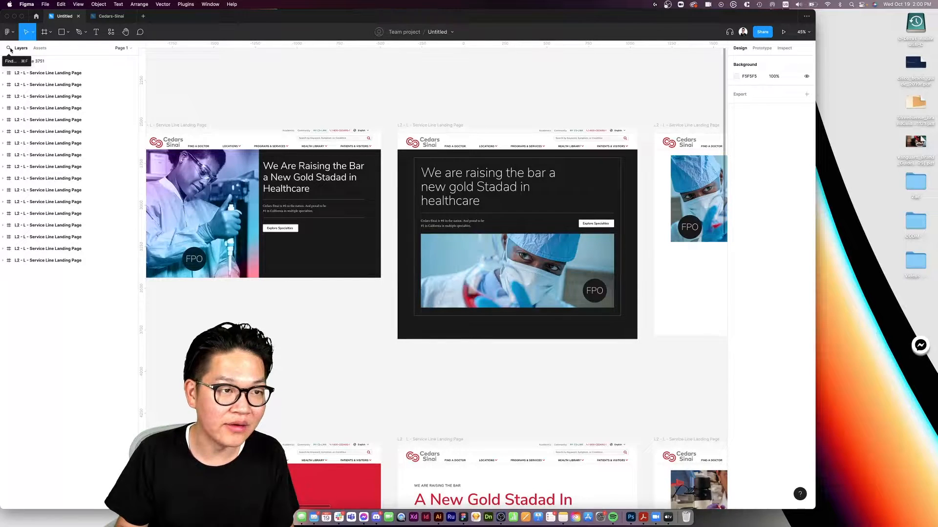
- Open the page text search and switch it to find-and-replace mode
{"action": "left_click", "coordinate": [117, 48]}
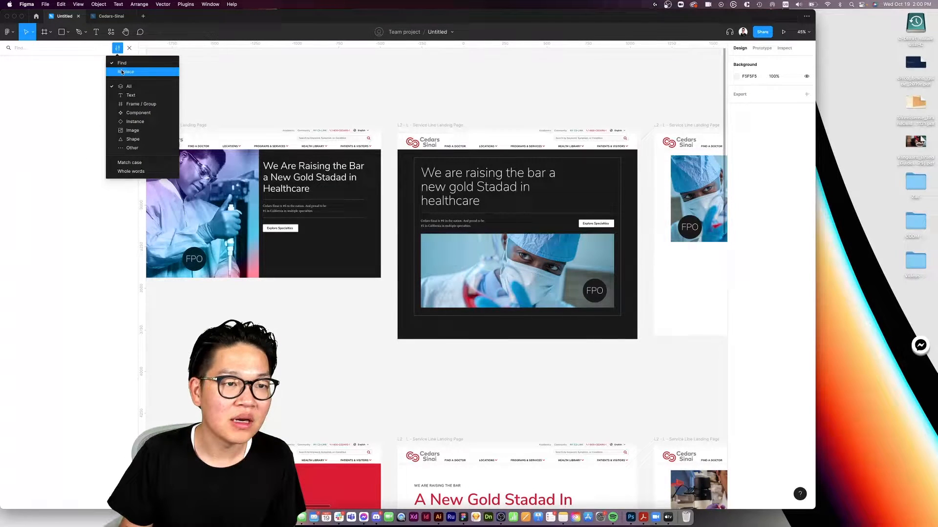
{"action": "left_click", "coordinate": [127, 72]}
{"action": "type", "text": "s"}
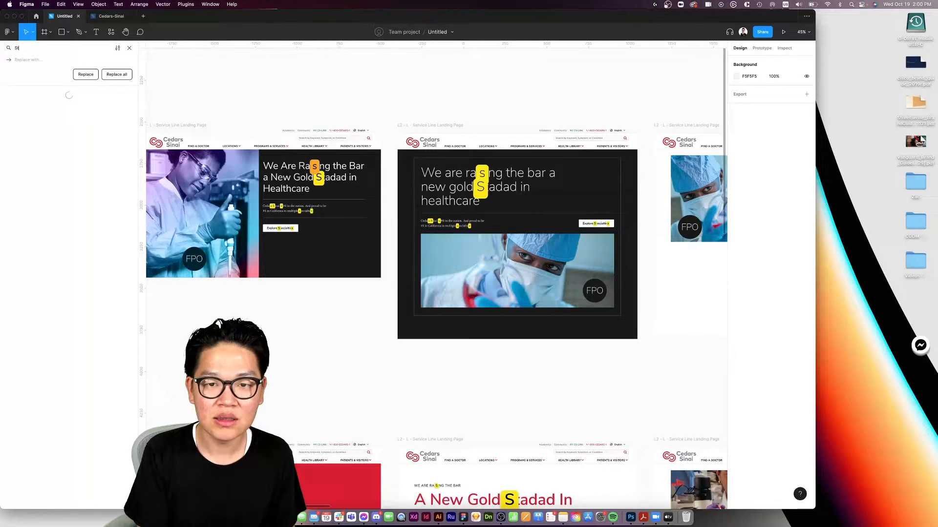
- Search for 'Stadad' (16 matches) with 'Standard' as the replacement
{"action": "type", "text": "tadad"}
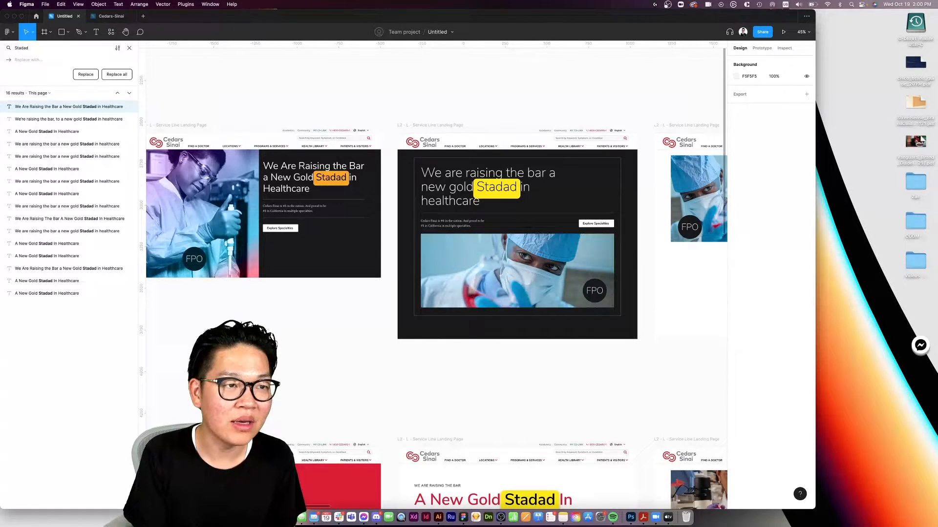
{"action": "type", "text": "Standard"}
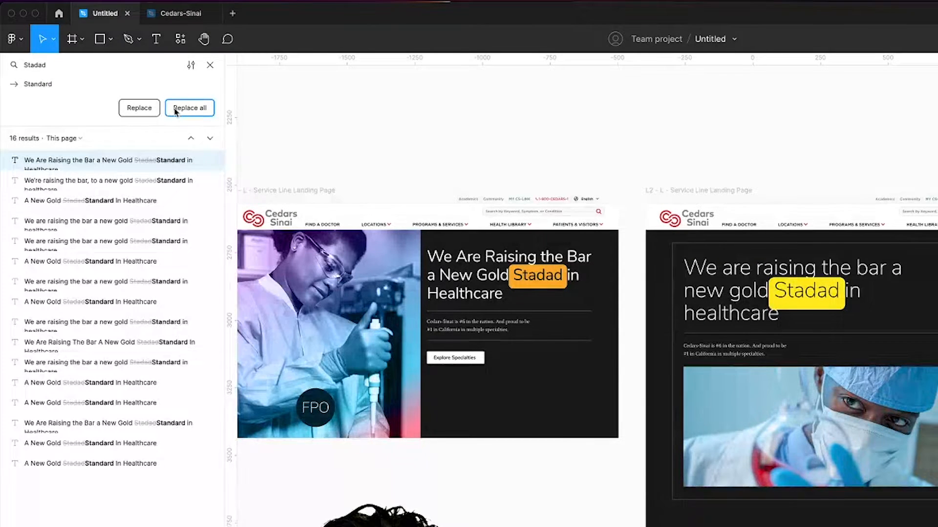
{"action": "left_click", "coordinate": [189, 108]}
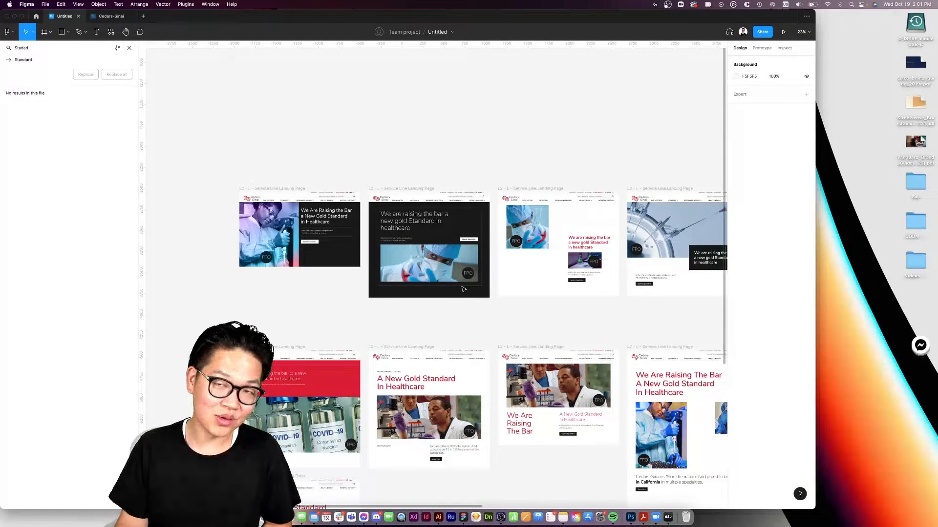
{"action": "mouse_move", "coordinate": [521, 318]}
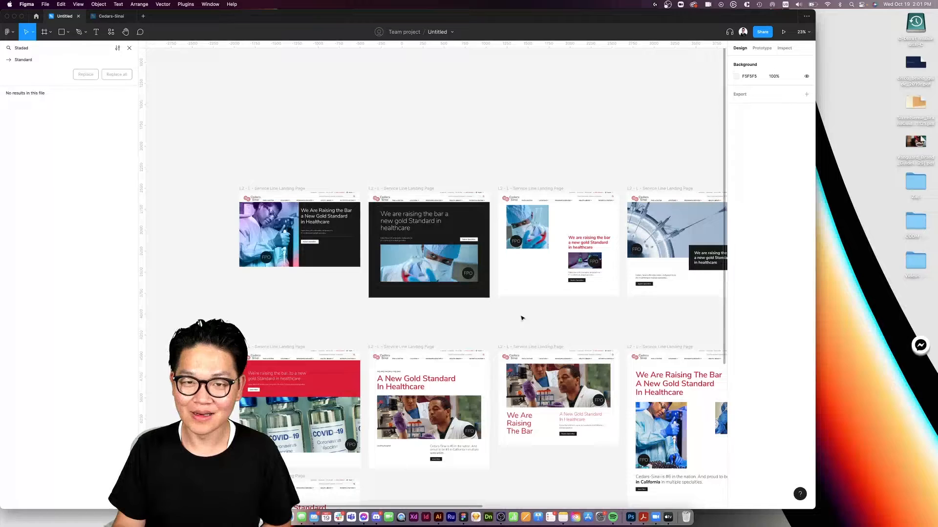